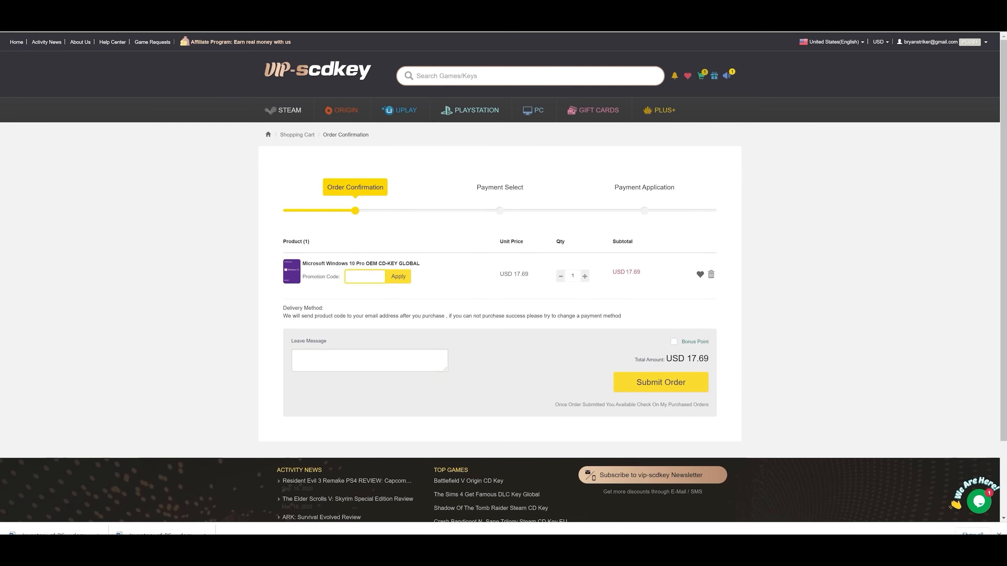
Apply the promotion code BFTYC to the Windows 10 Pro key order.
text(BFTYC)
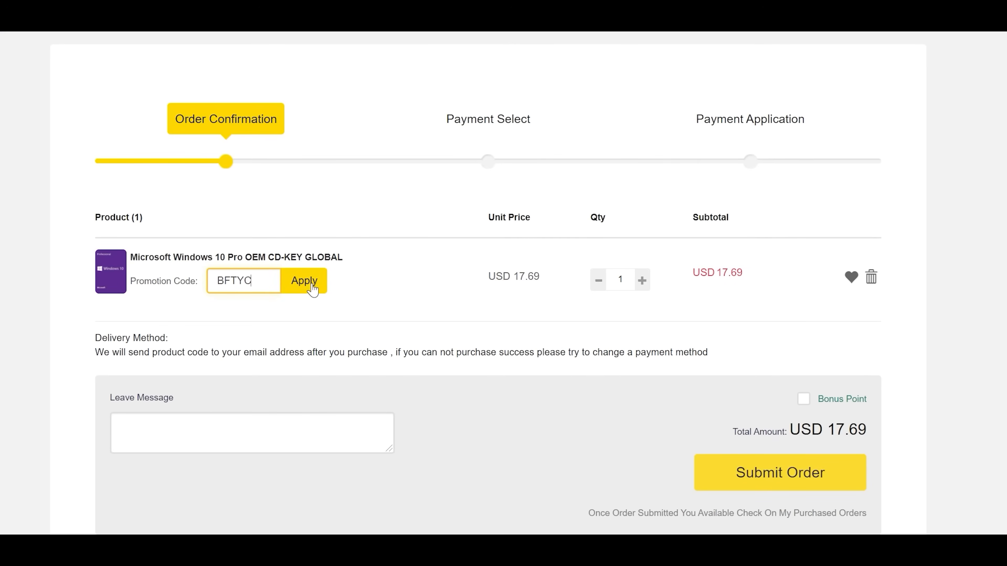
click(303, 281)
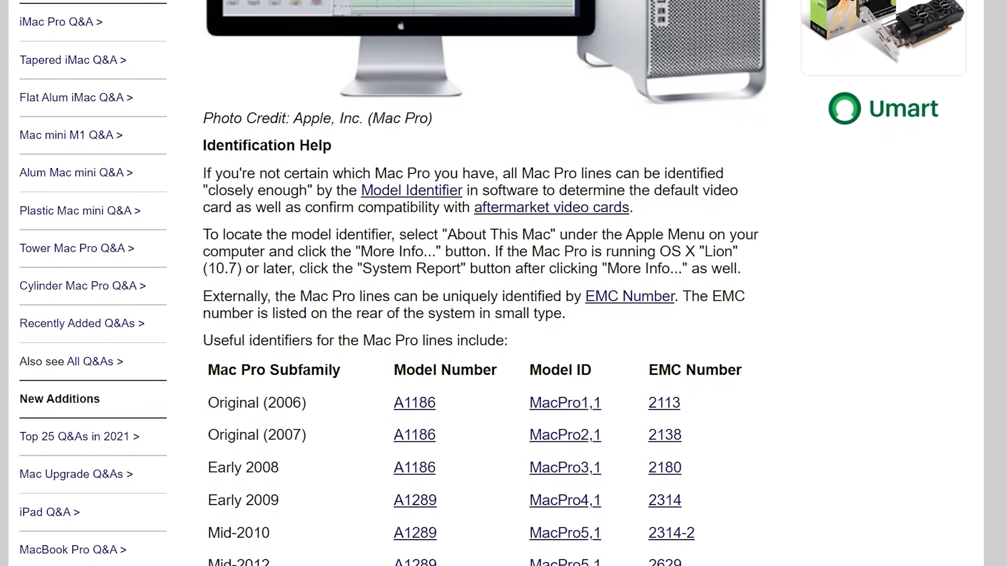
Scroll the EveryMac Mac Pro page down to the 'Useful identifiers' table of model IDs and EMC numbers.
scroll(down, 3)
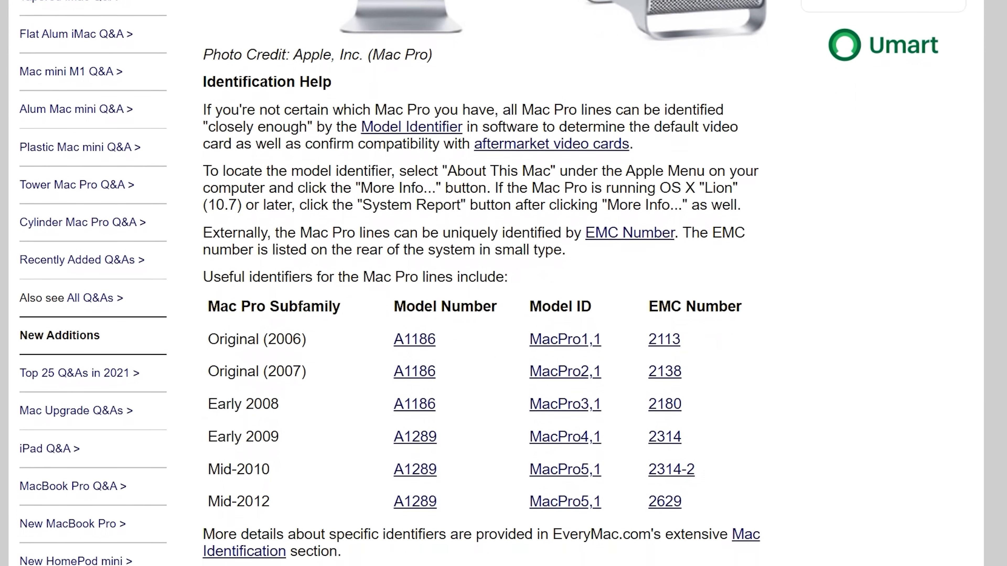
scroll(down, 3)
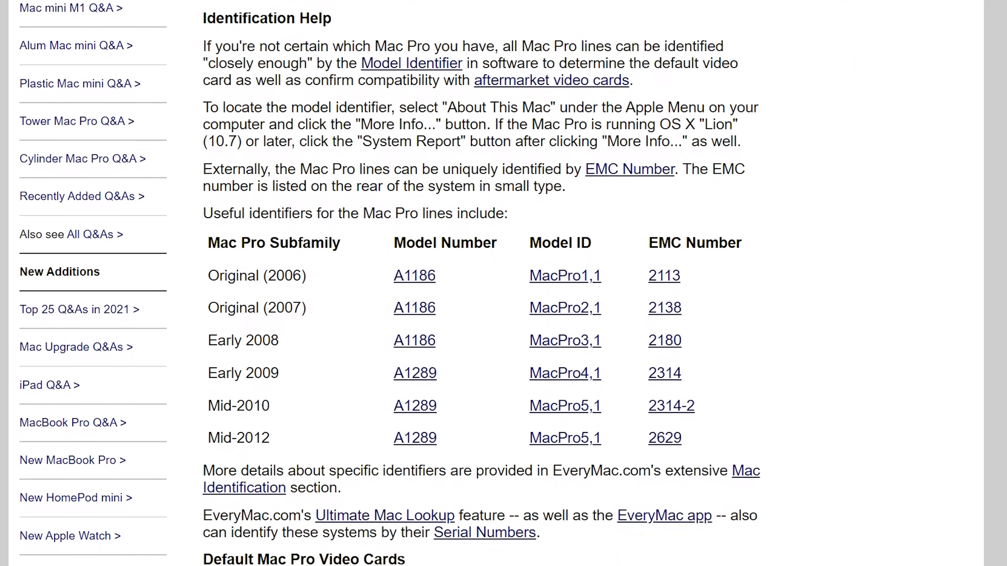
scroll(down, 3)
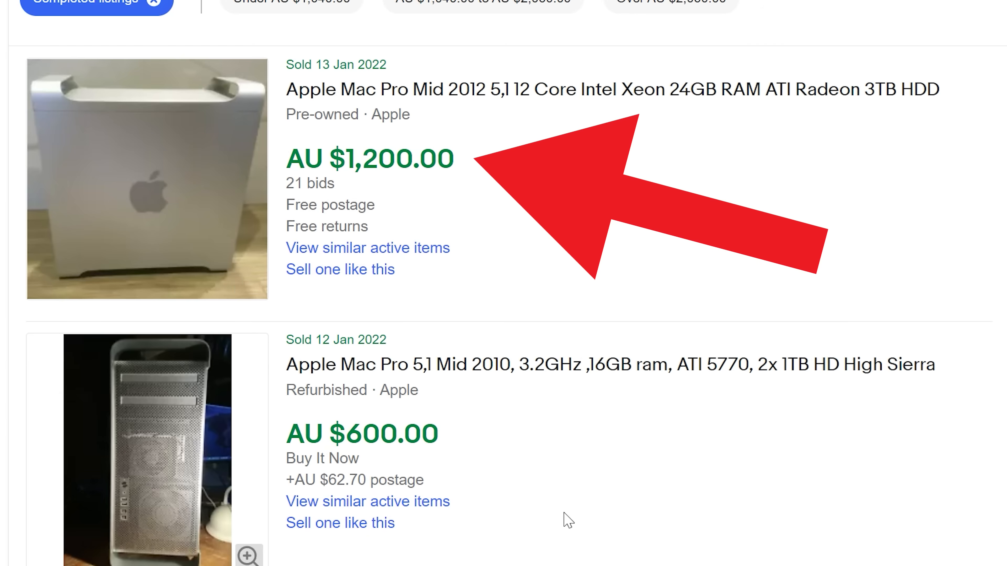
View the sold 'Apple Mac Pro Mid 2012 5,1 12 Core' listing's AU $1,200 winning bid details.
click(612, 89)
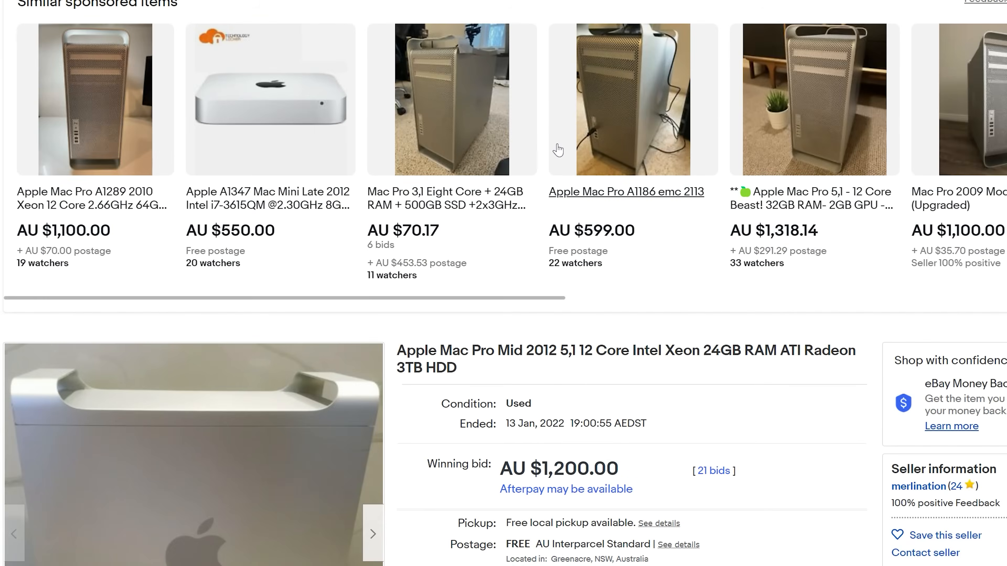
scroll(down, 3)
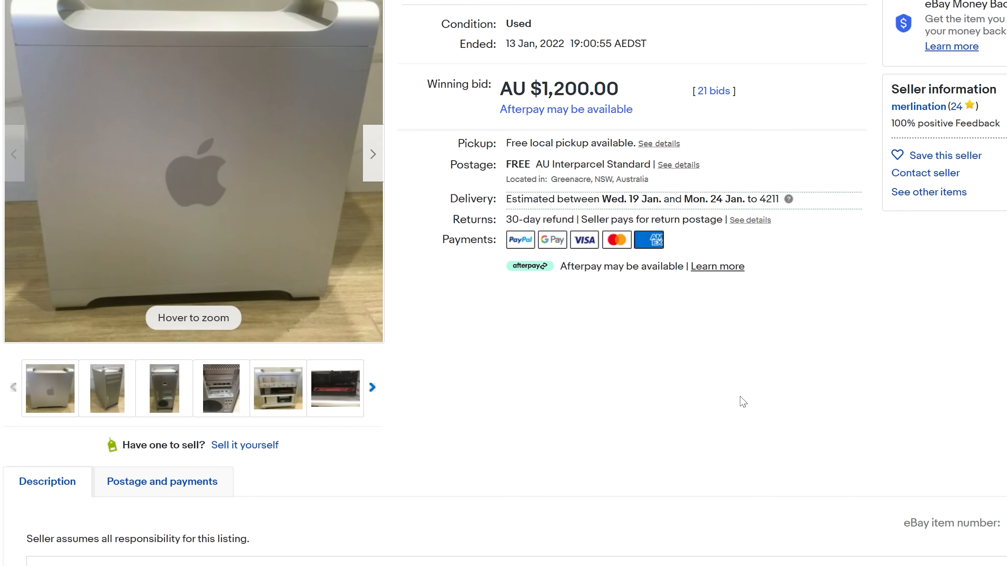
mouse_move(728, 397)
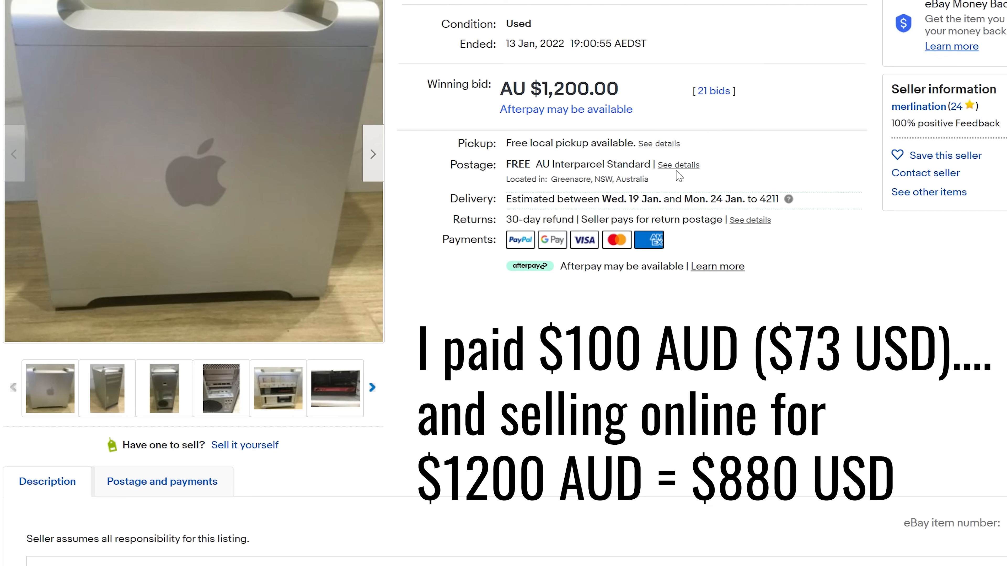
mouse_move(647, 453)
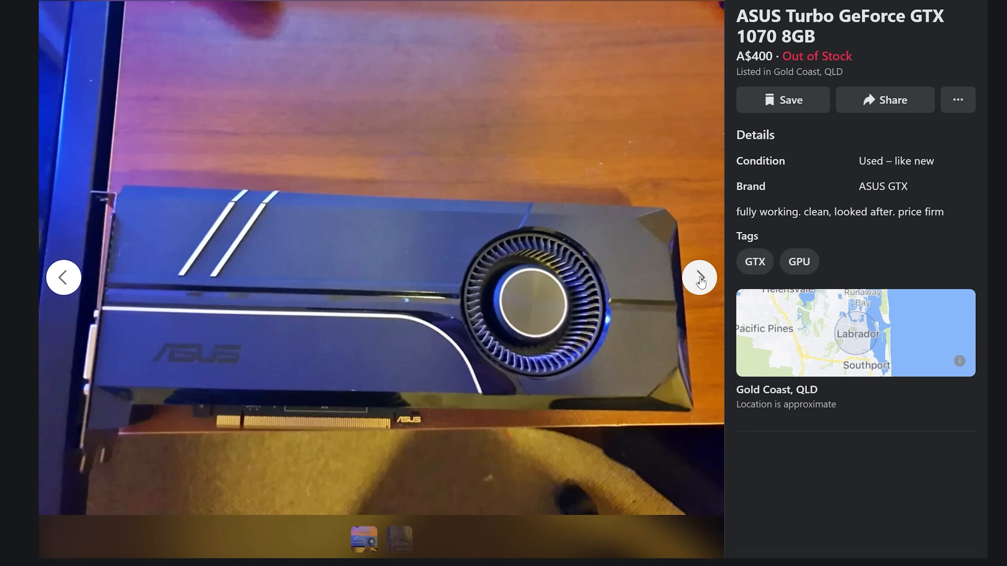
mouse_move(699, 278)
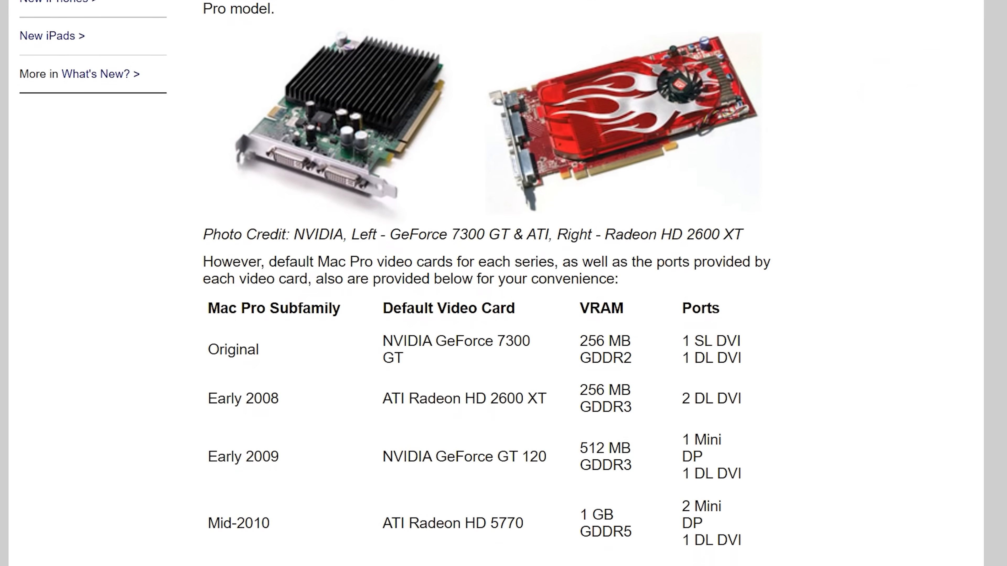
Scroll the EveryMac page down to the Default Video Card table with the Mid-2012 Radeon HD 5770.
scroll(down, 3)
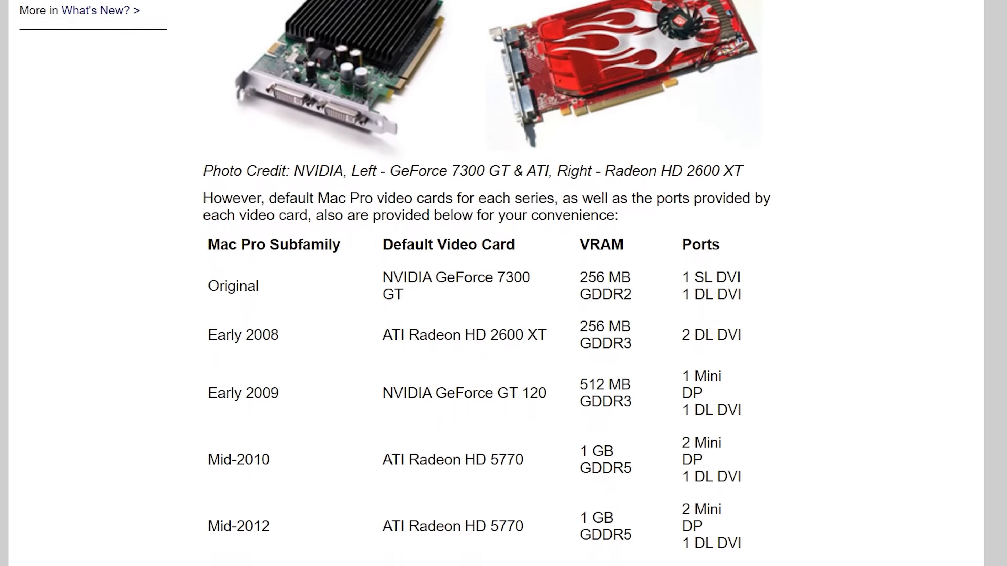
scroll(down, 3)
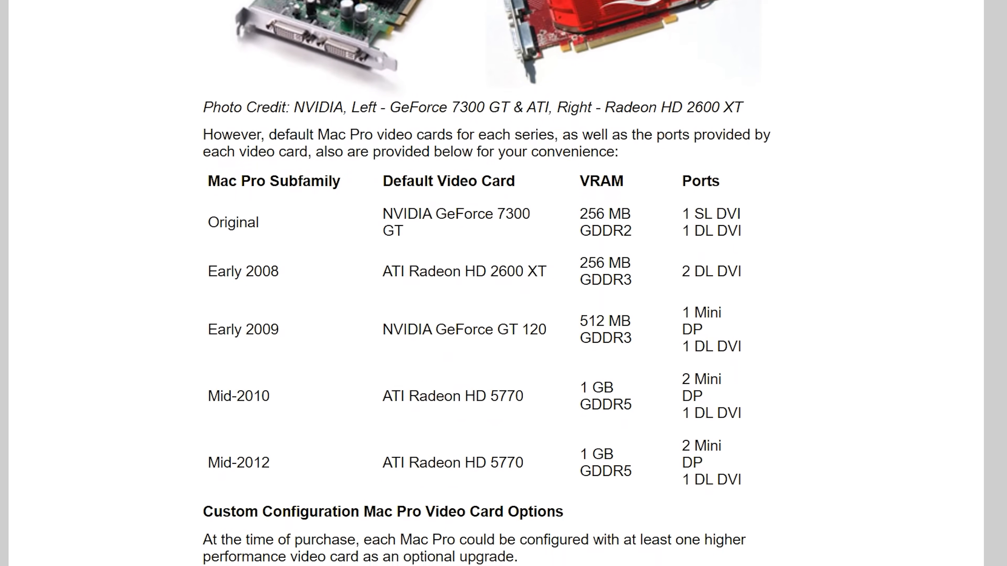
scroll(down, 3)
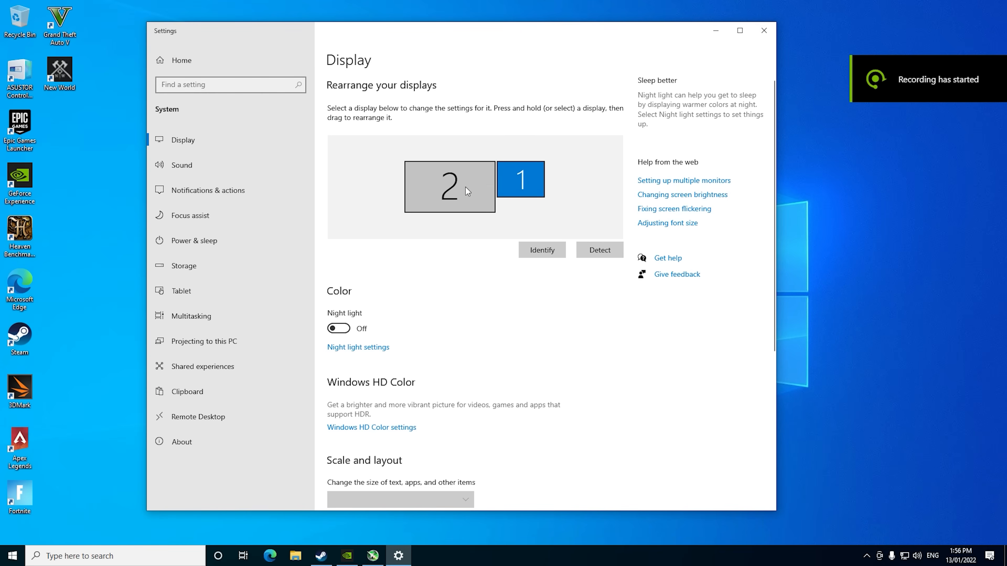
Check display 2's 1920 × 1080 resolution on the GTX 1070, then search Start for 'system information'.
scroll(down, 3)
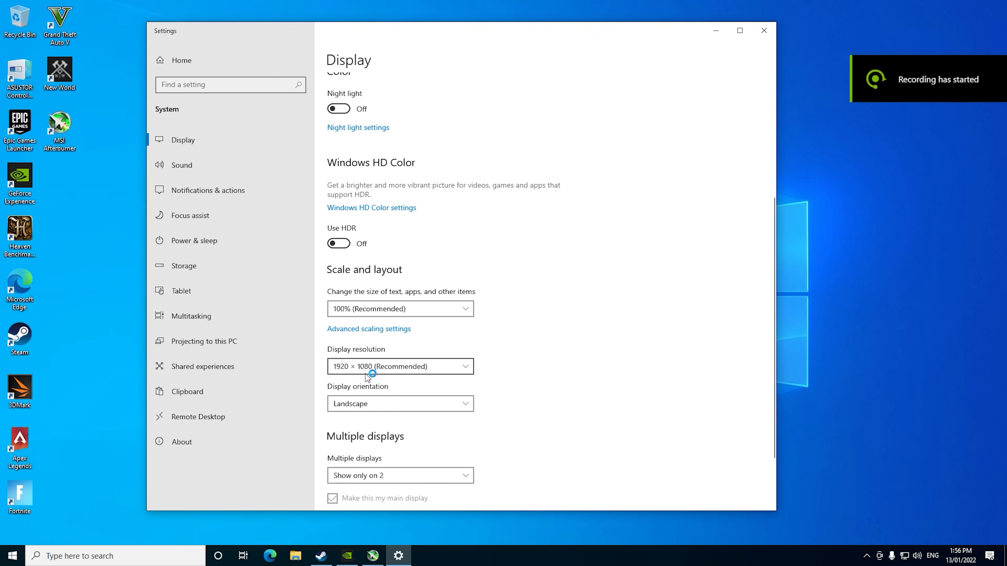
click(400, 475)
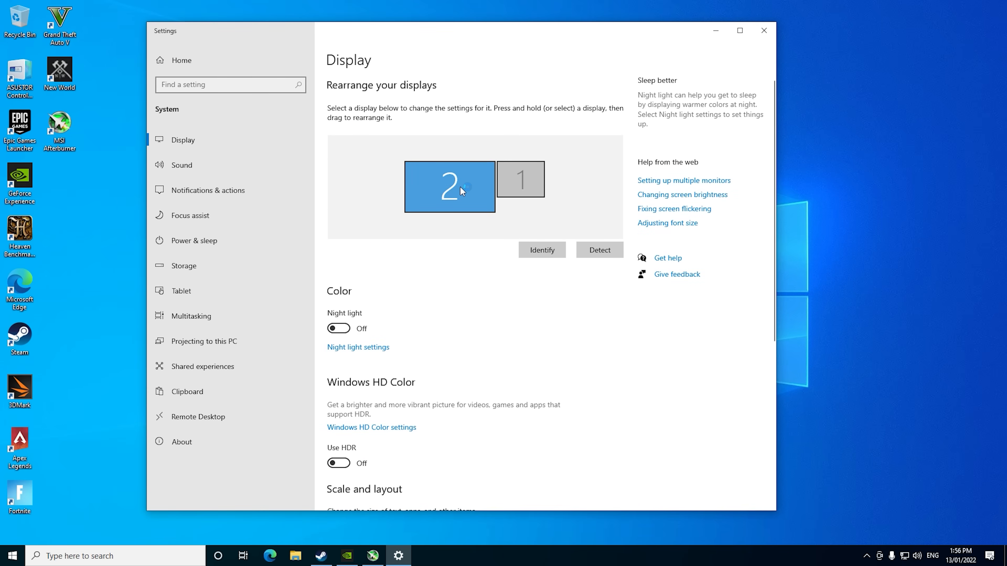
mouse_move(476, 183)
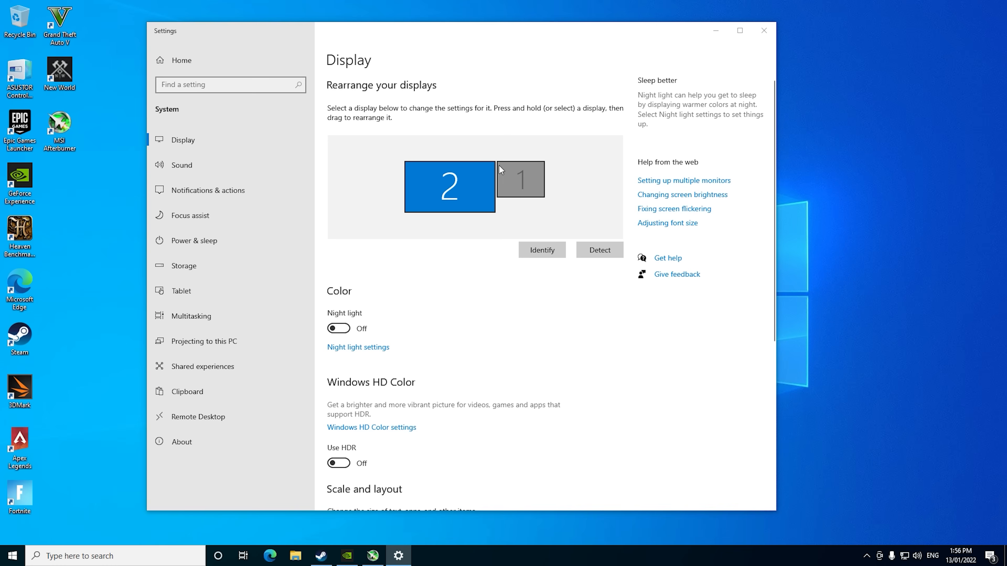
scroll(down, 3)
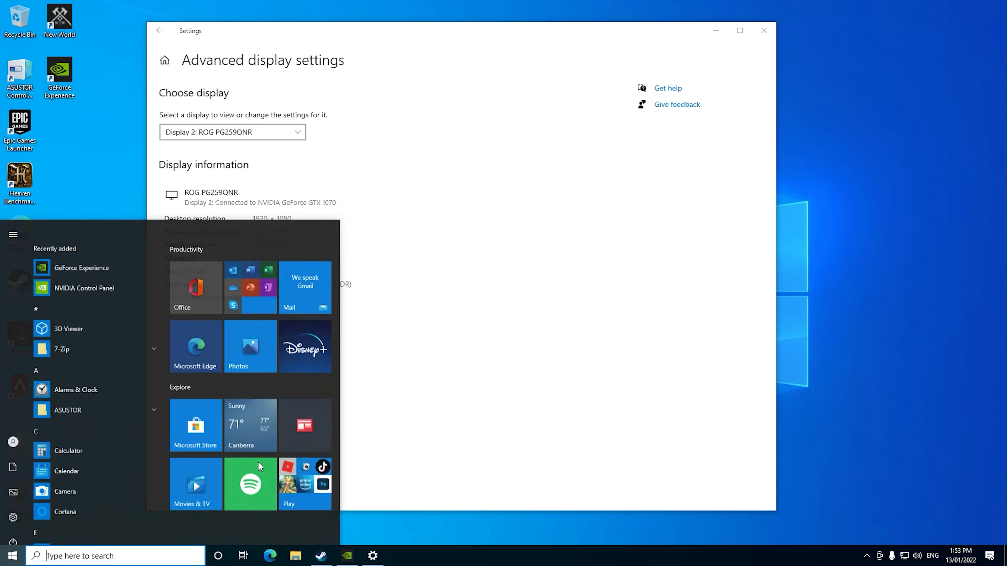
text(system information)
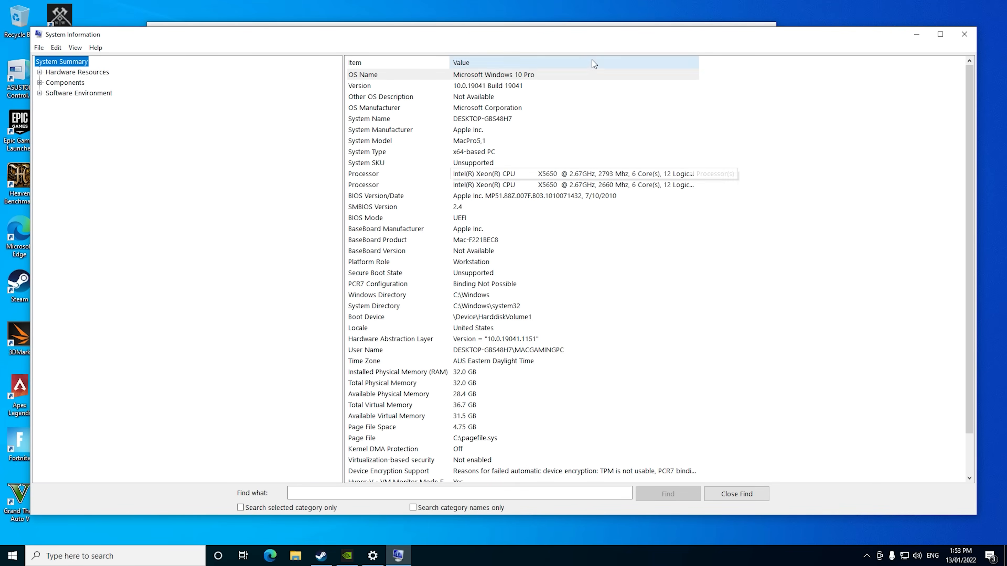
Show the System Summary with the MacPro5,1 model, two Xeon X5650s and 32 GB RAM.
click(939, 34)
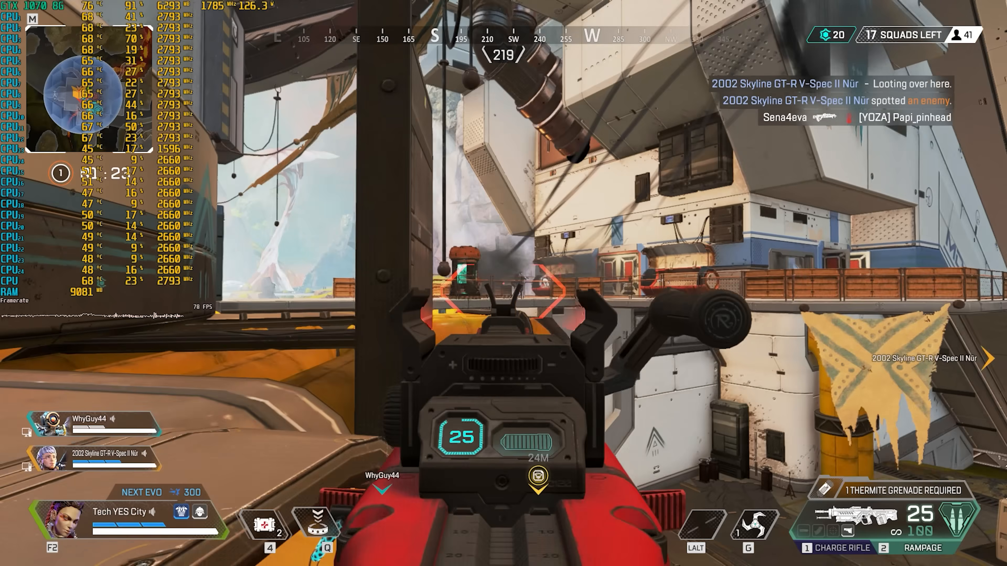
Play an Apex Legends match with the overlay reporting GPU and CPU temperatures and FPS.
click(504, 283)
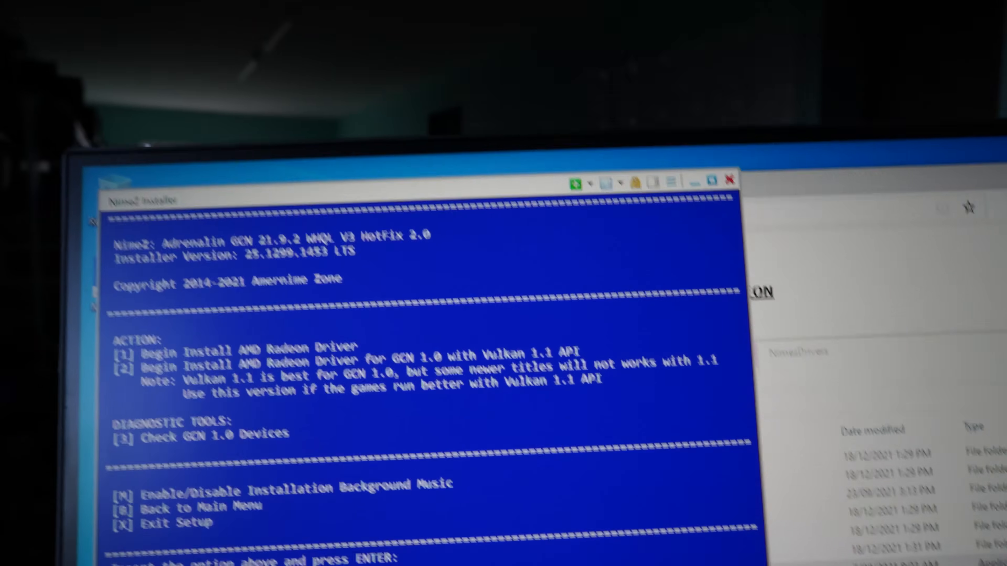
Choose option 1, Begin Install AMD Radeon Driver, in the NimeZ Installer console.
text(1)
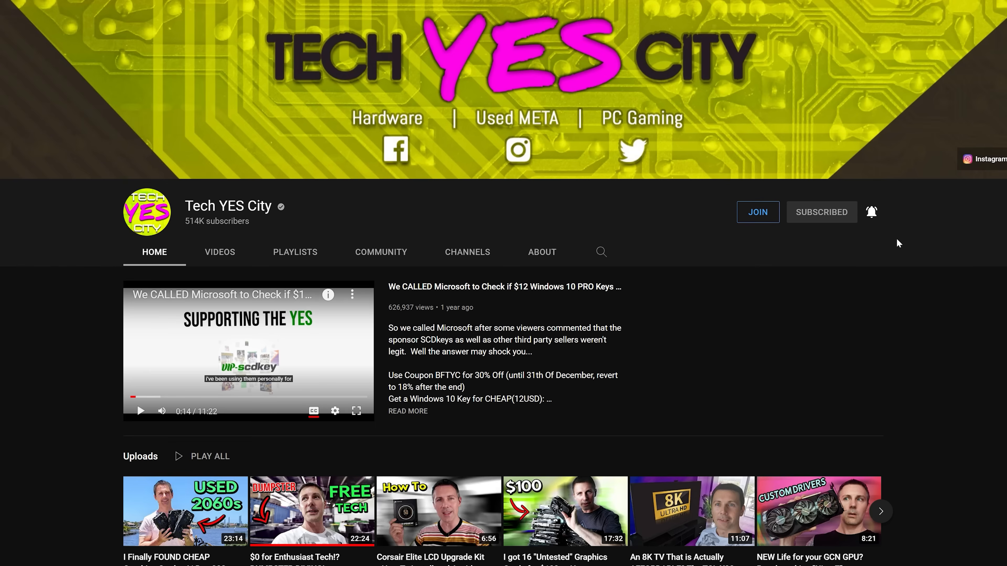
mouse_move(752, 265)
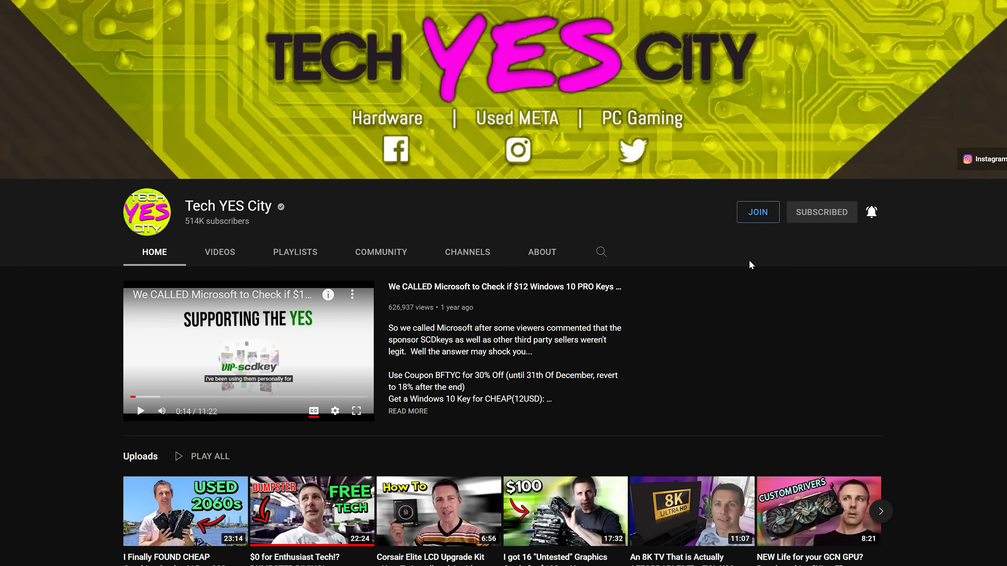
Join the Tech YES City channel and view the Behind the Scenes and A$14.99 Top Tier Support perks.
click(757, 212)
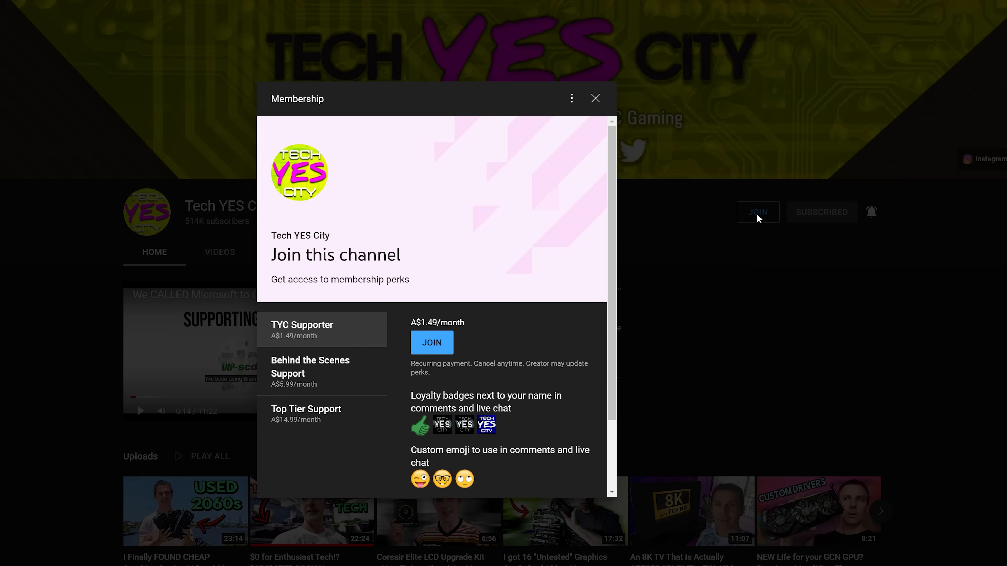
mouse_move(294, 373)
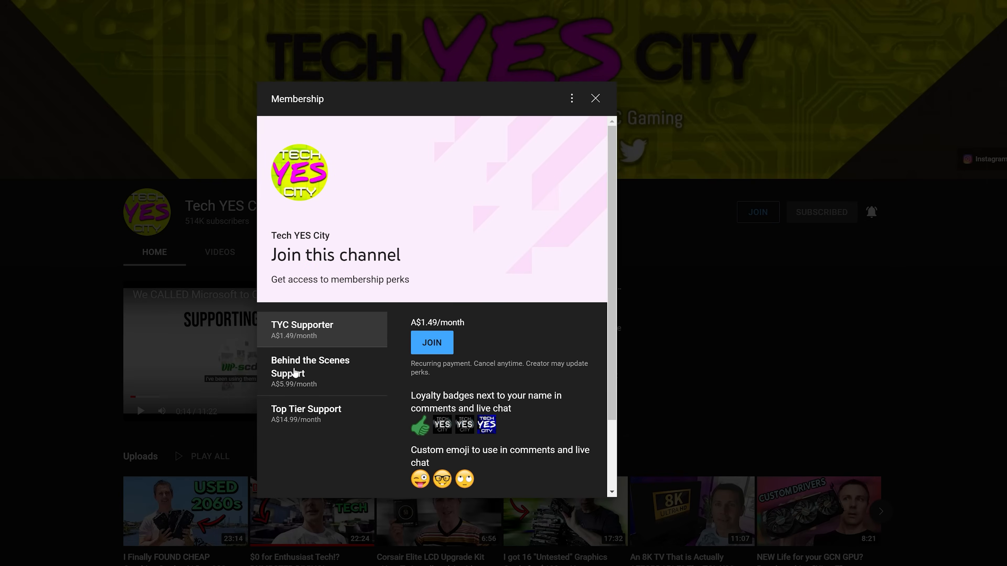
click(310, 372)
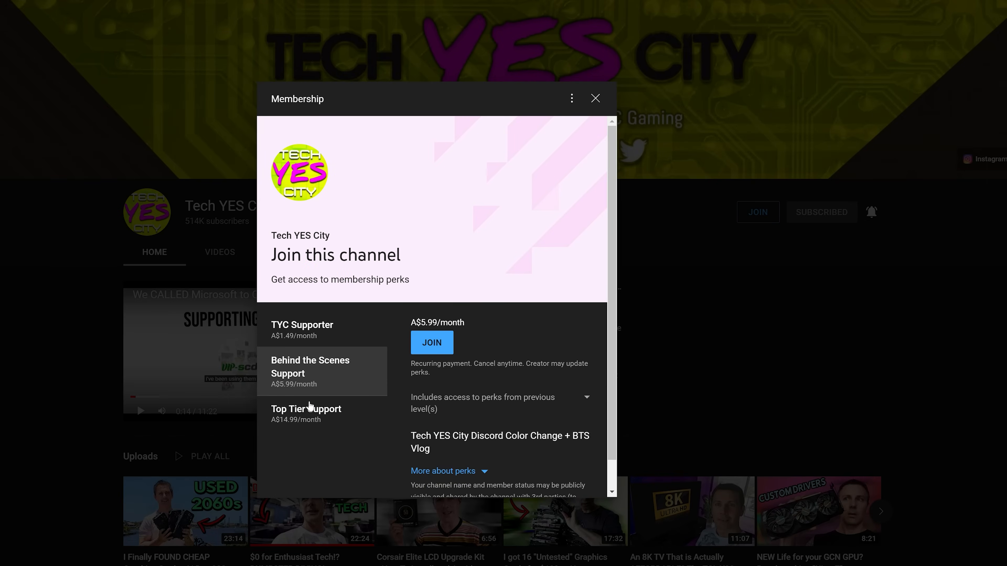
click(306, 409)
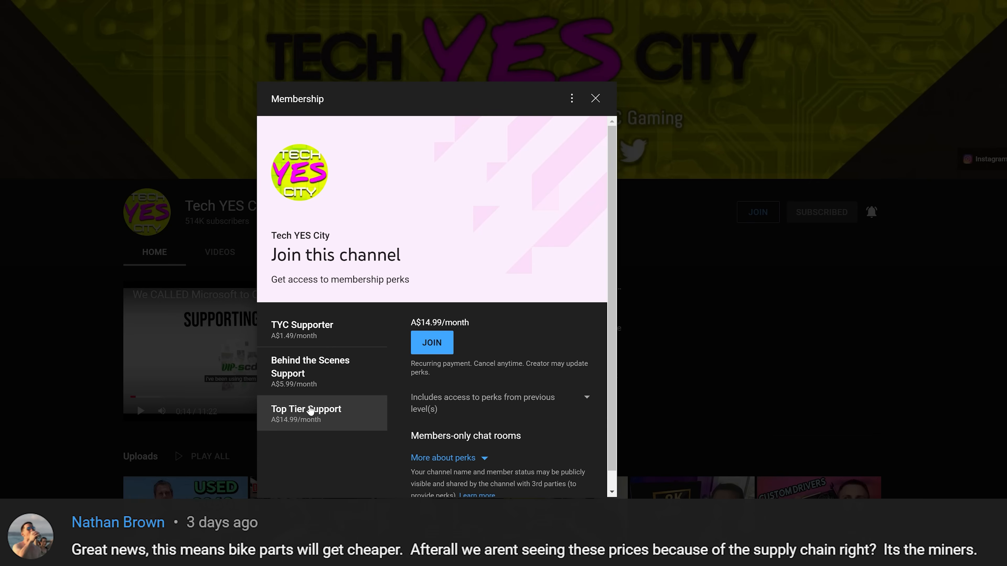